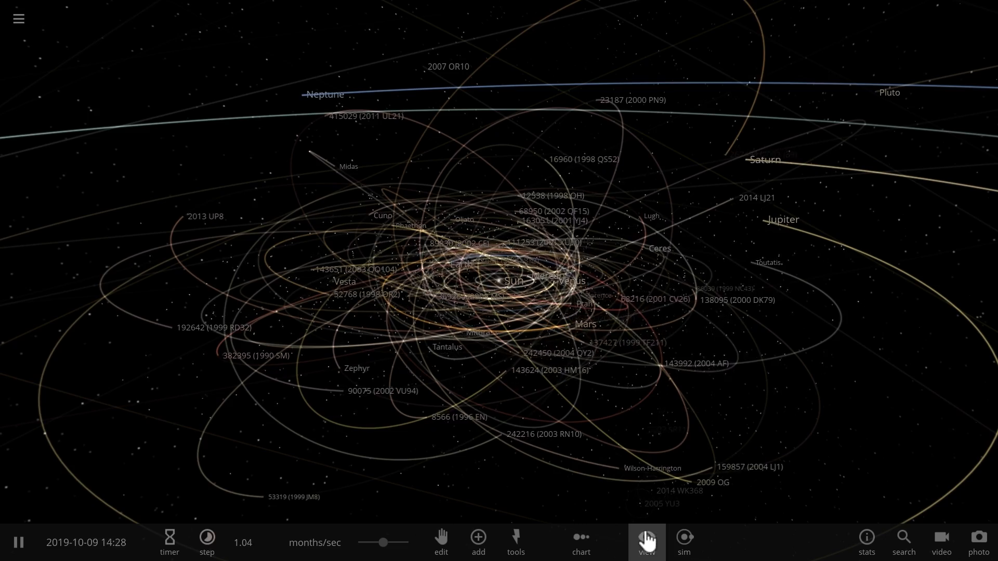
# Step: Toggle the orbit trails display from the View options
pyautogui.click(647, 542)
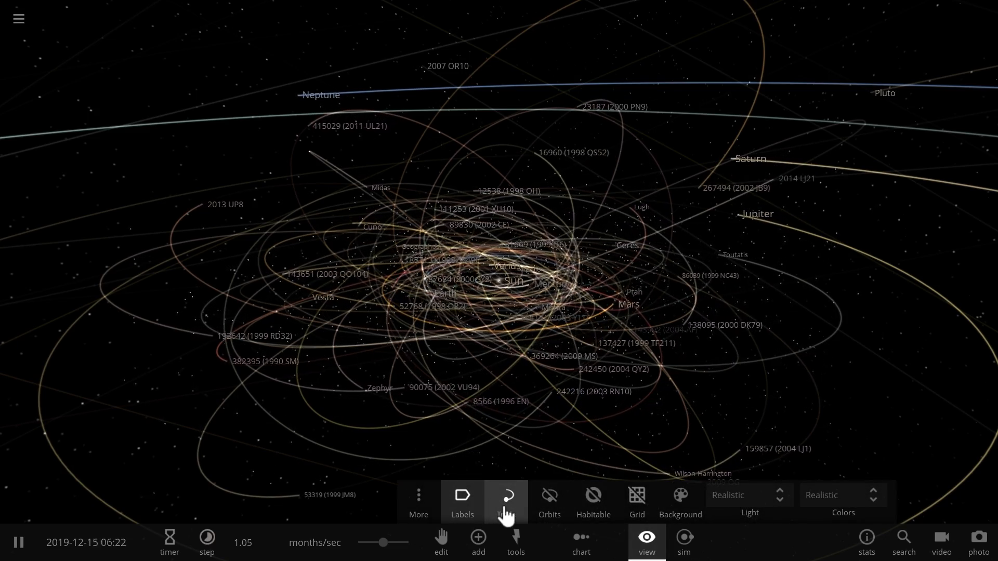
pyautogui.click(506, 502)
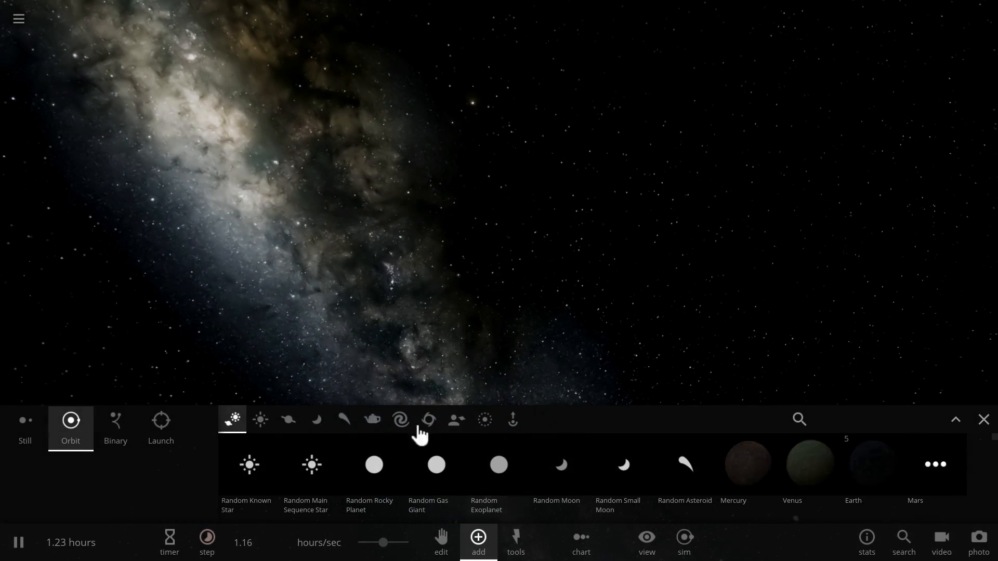
# Step: Add the Sun from the Stars catalog to the empty simulation
pyautogui.click(260, 419)
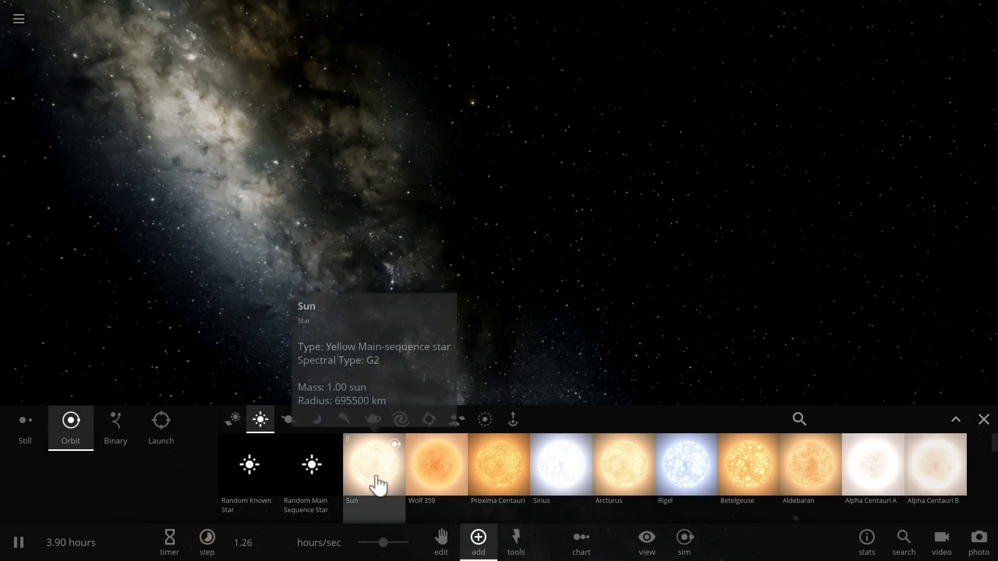
pyautogui.click(373, 465)
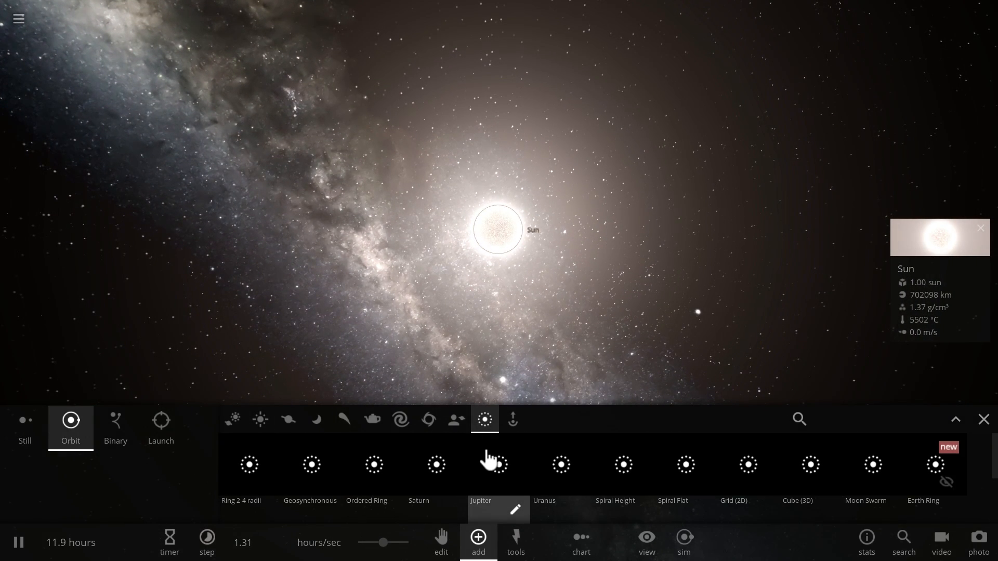
pyautogui.moveTo(640, 468)
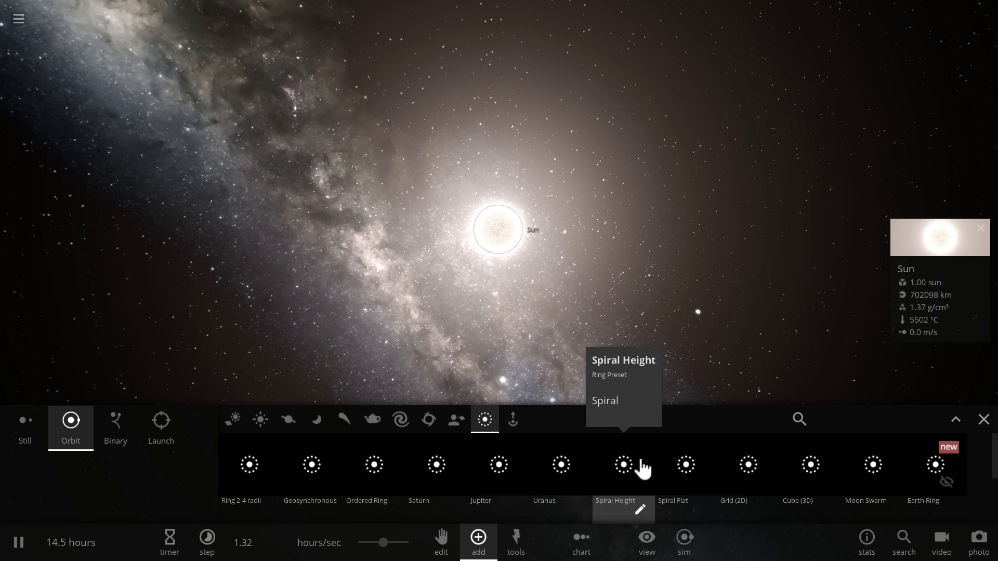
# Step: In Asteroid Belt advanced settings, set Color Mode to Manual and Shape to Ring
pyautogui.click(623, 465)
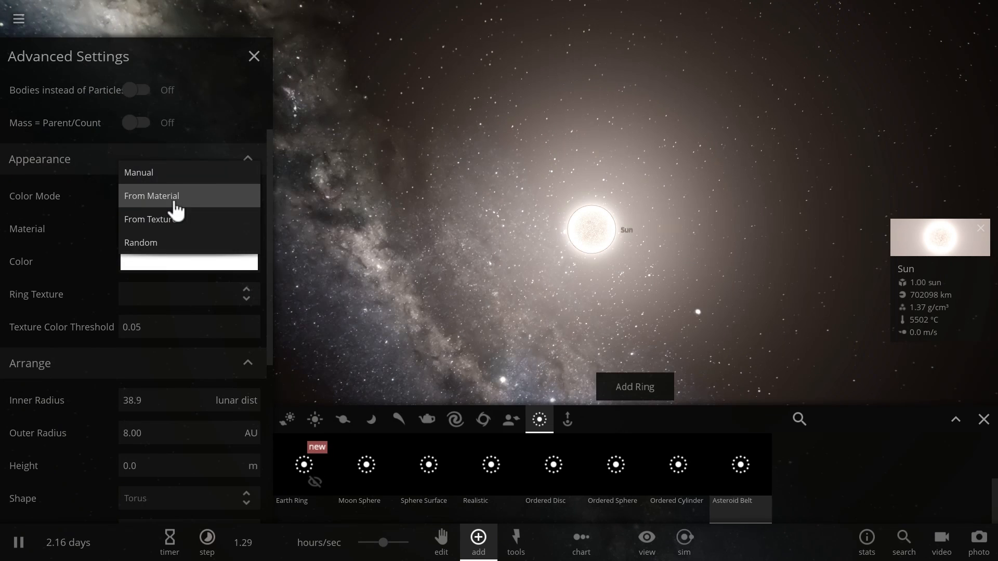
pyautogui.click(137, 173)
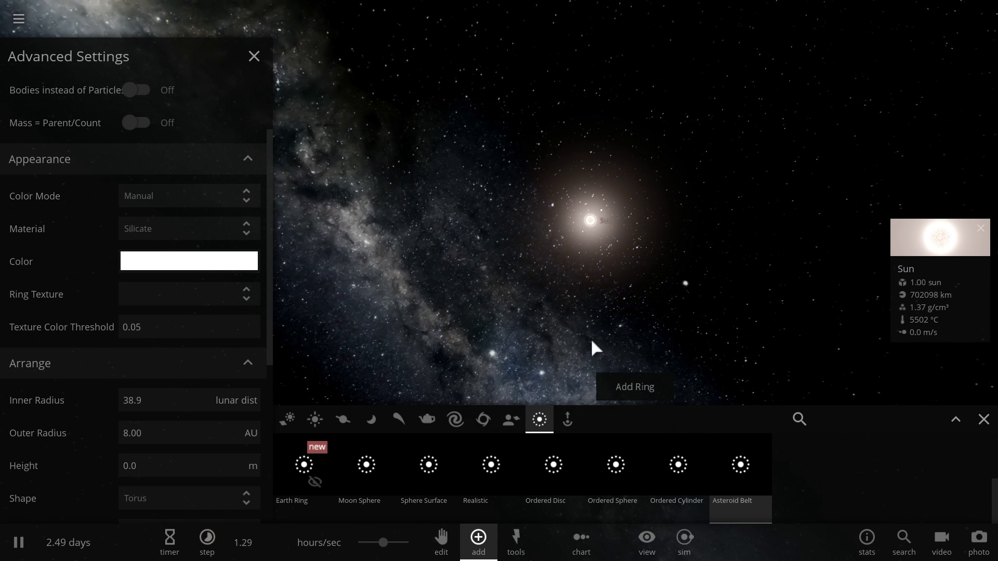
pyautogui.moveTo(642, 393)
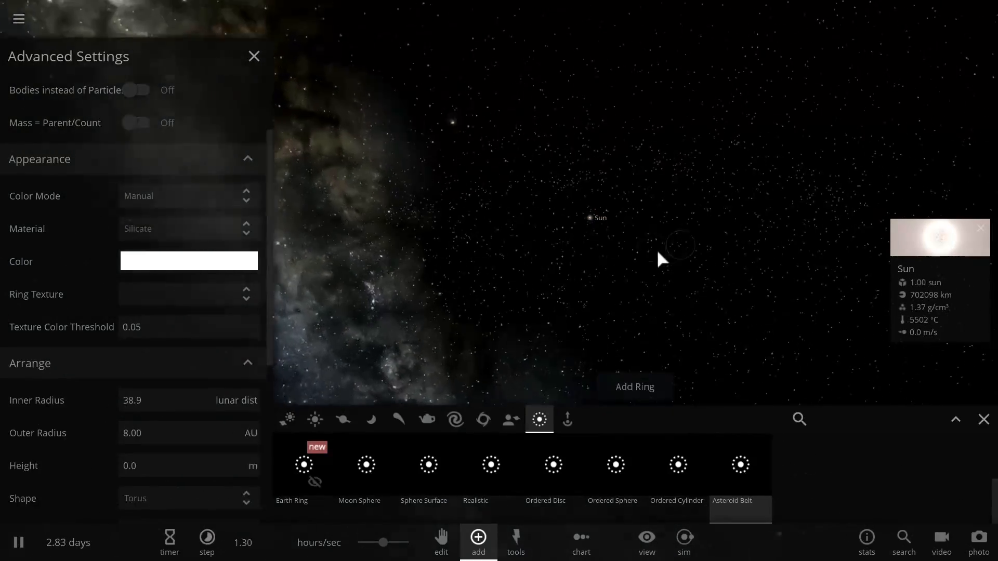
pyautogui.scroll(-3)
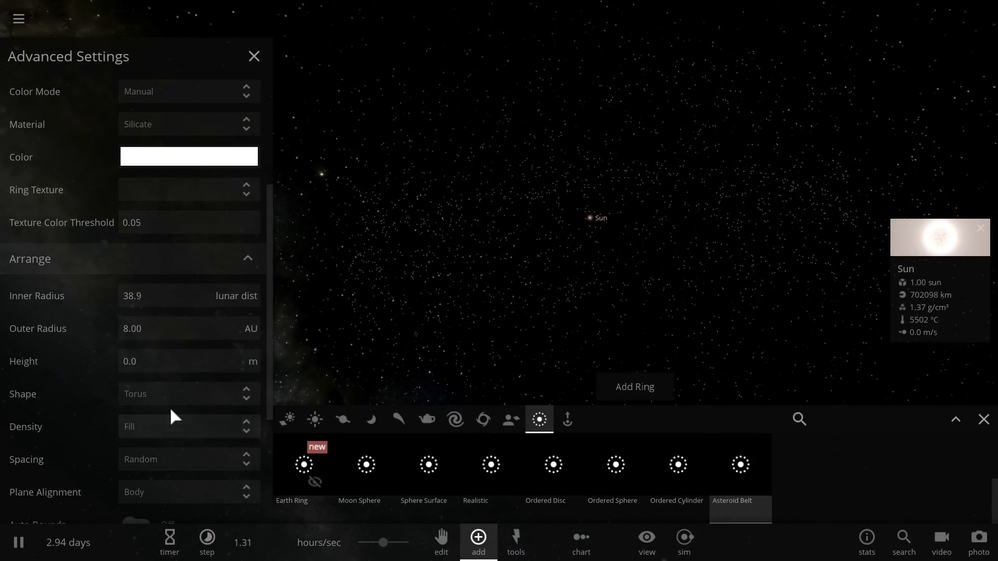
pyautogui.click(188, 394)
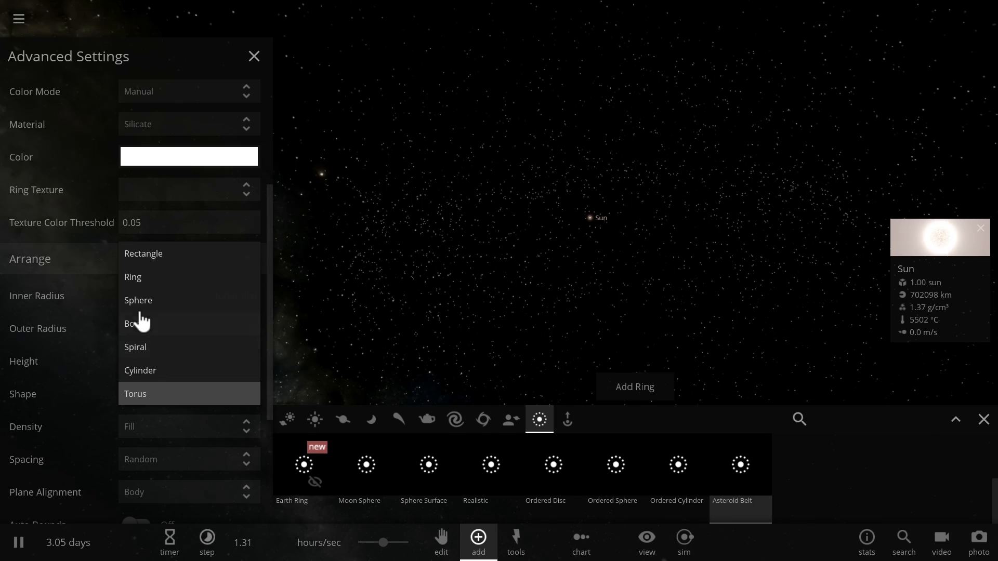
pyautogui.click(132, 277)
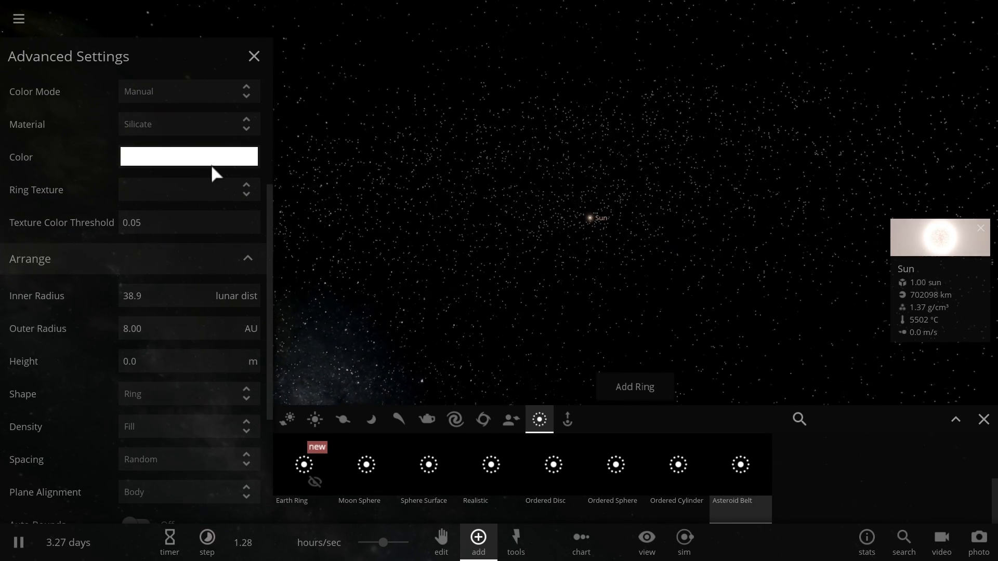
# Step: Keep the ring particles white in the colour picker and reopen the colouring options
pyautogui.click(188, 156)
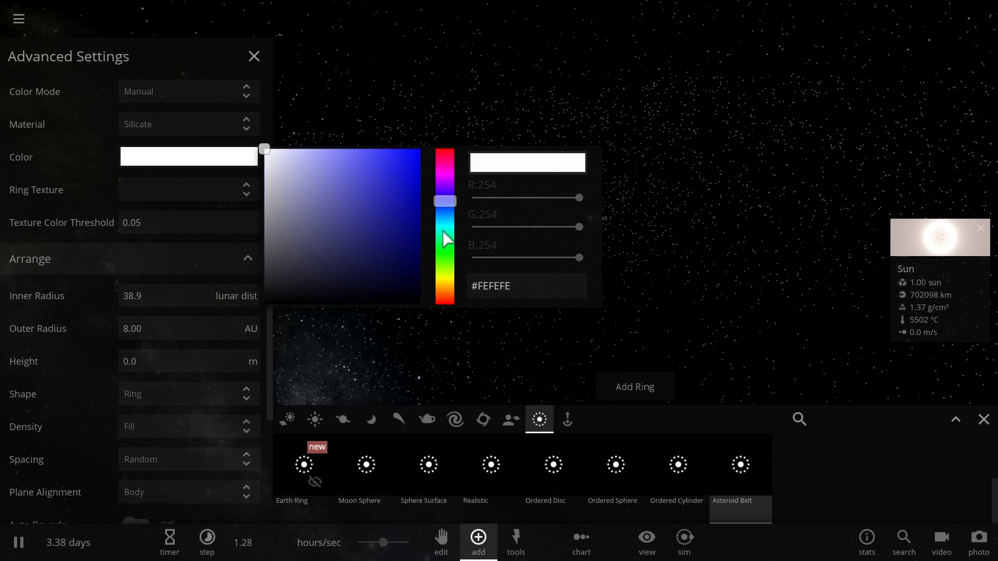
pyautogui.click(531, 329)
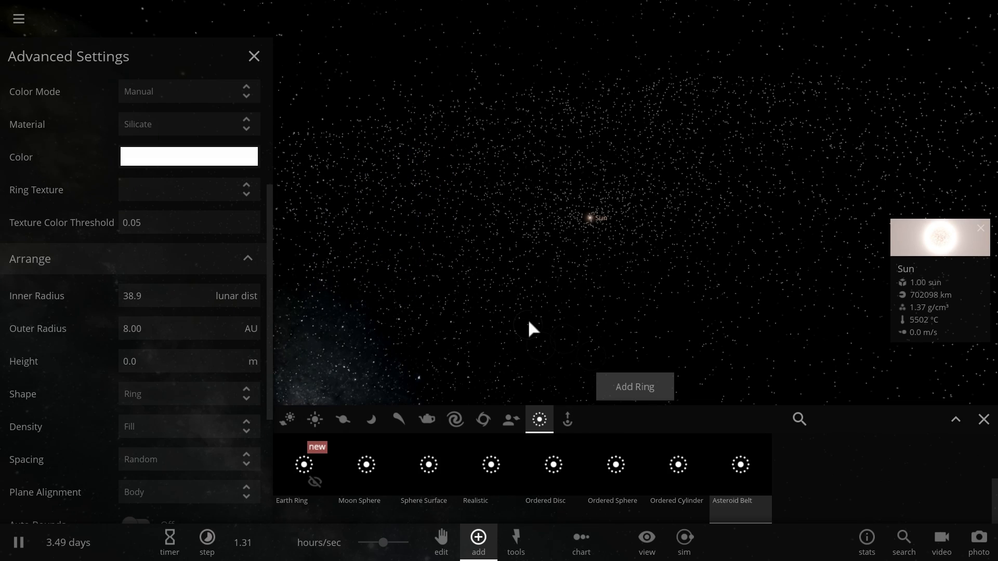
pyautogui.click(188, 91)
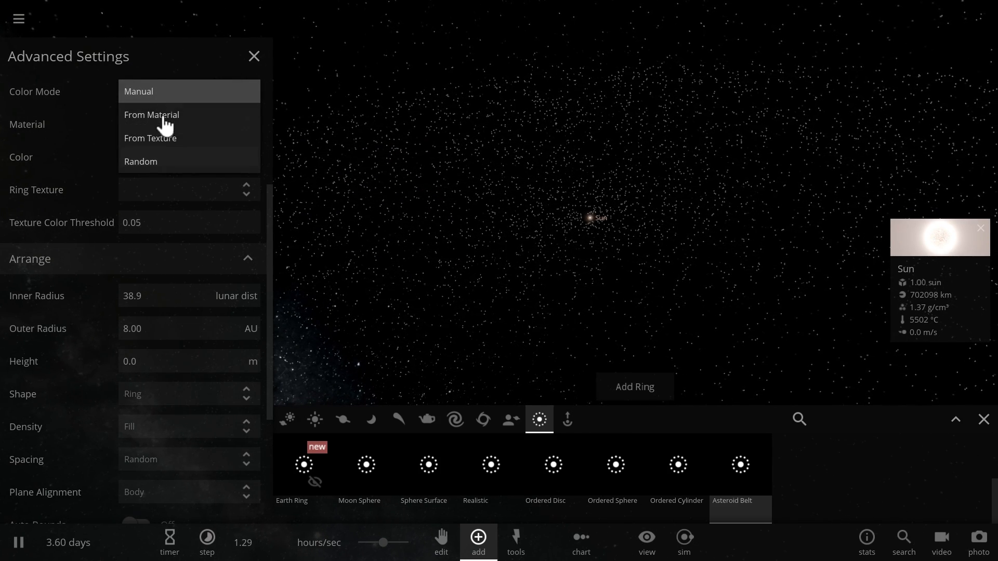
# Step: Colour the ring From Material, raise the simulation speed, and orbit around the disc
pyautogui.click(150, 139)
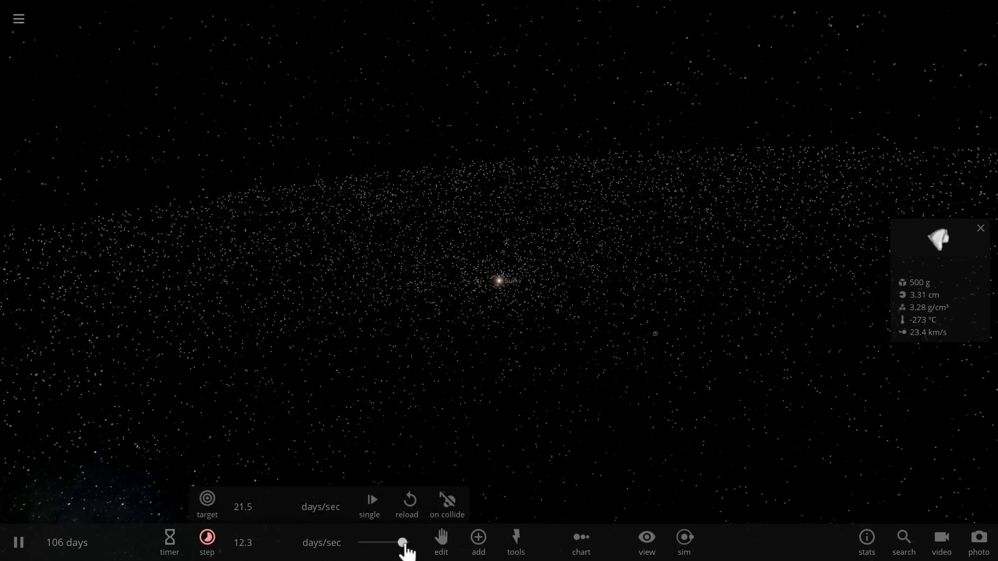
pyautogui.moveTo(405, 543); pyautogui.dragTo(382, 543)
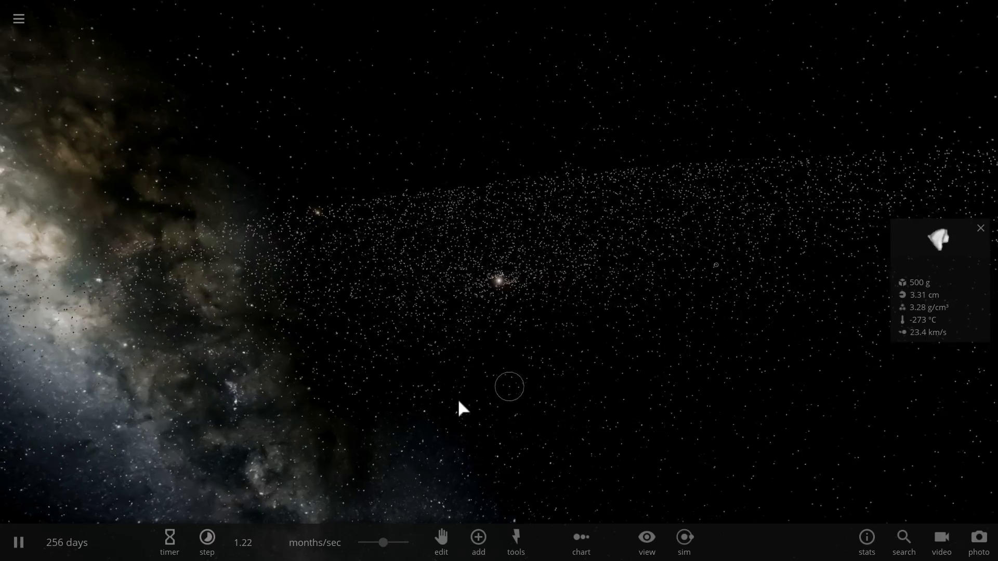
pyautogui.moveTo(510, 386); pyautogui.dragTo(400, 383)
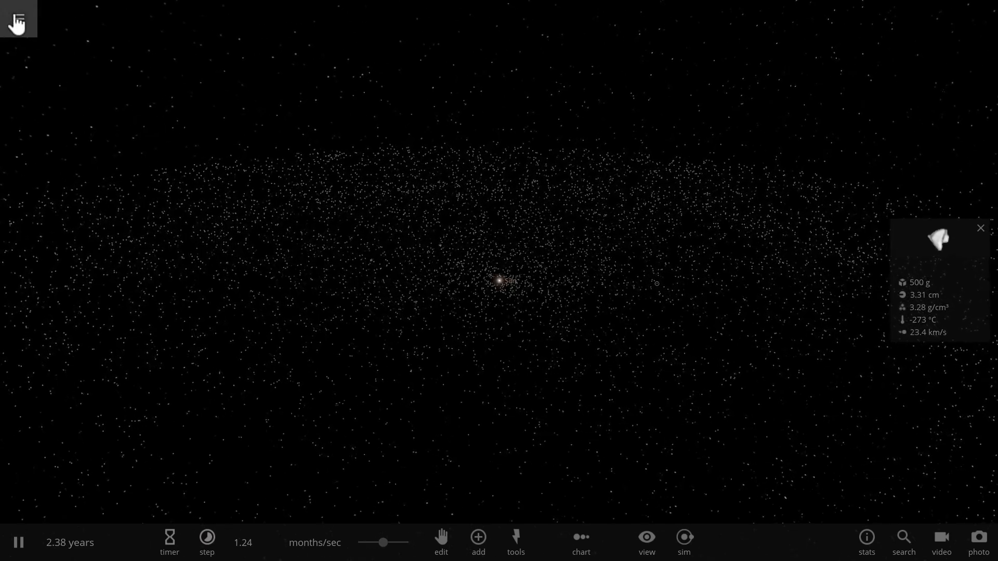
# Step: Run Delete All Particles/Dust from the Tools sim actions
pyautogui.click(17, 18)
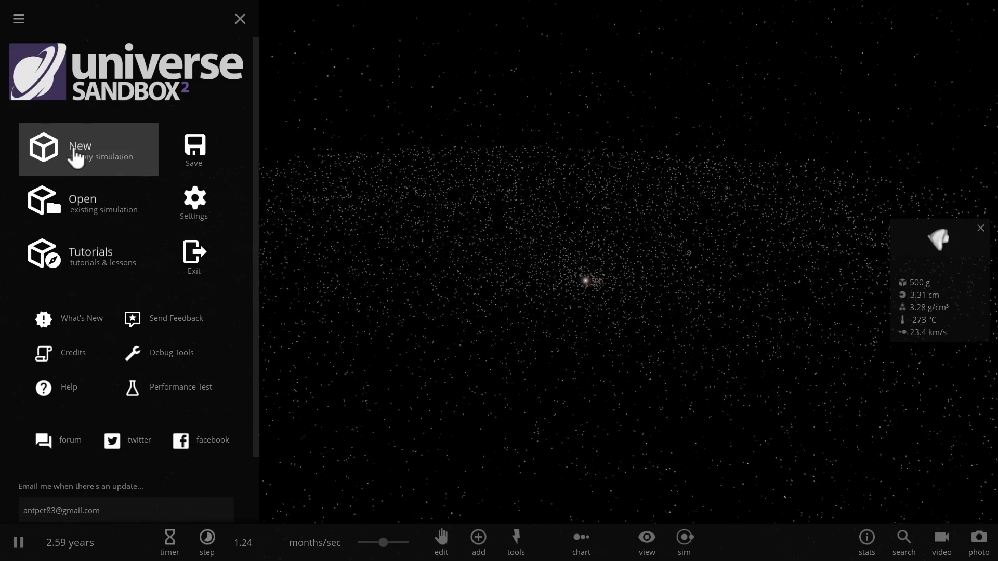
pyautogui.click(516, 542)
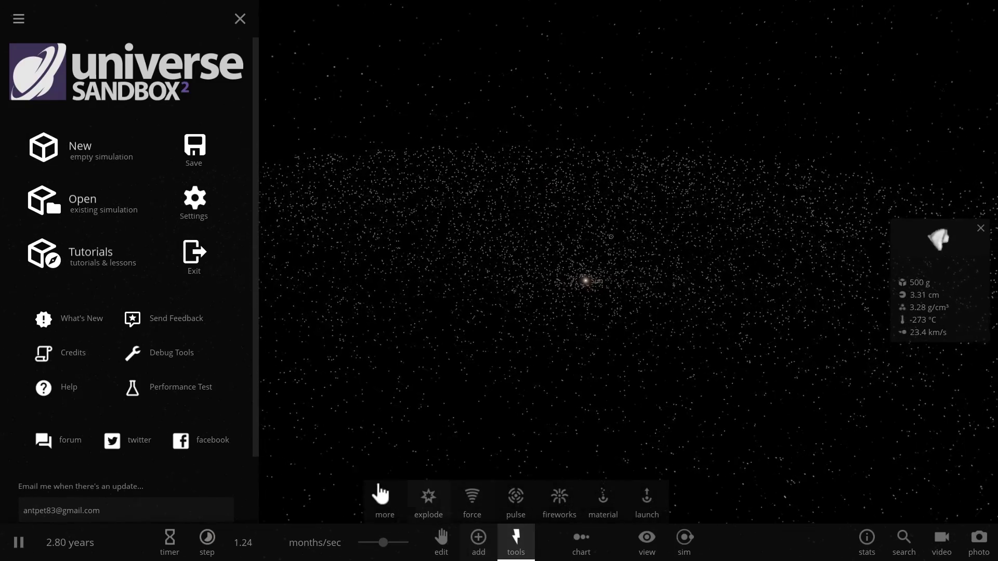
pyautogui.click(384, 503)
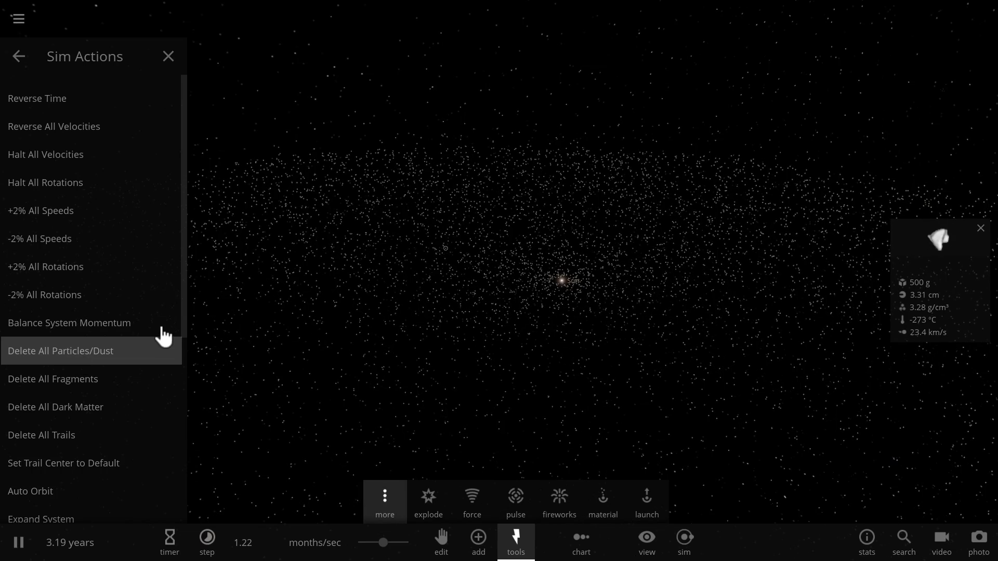
pyautogui.click(61, 351)
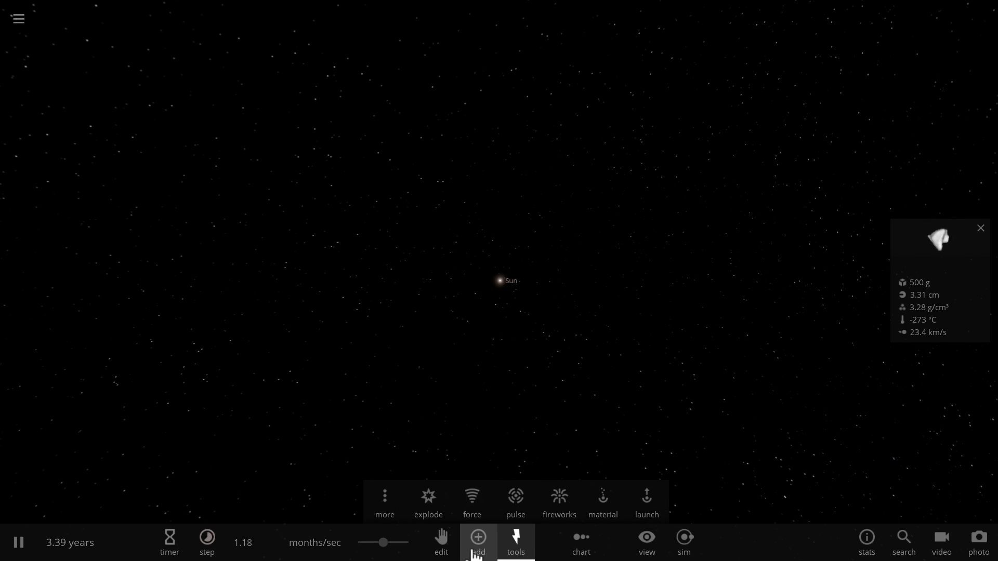
# Step: Add a new Asteroid Belt ring around the Sun from the Add panel
pyautogui.click(477, 543)
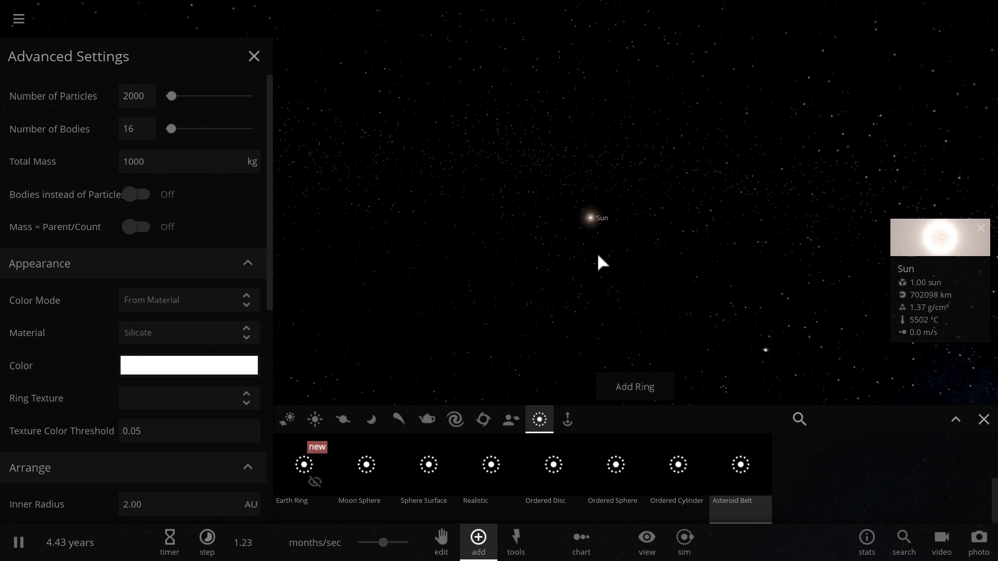
pyautogui.click(635, 386)
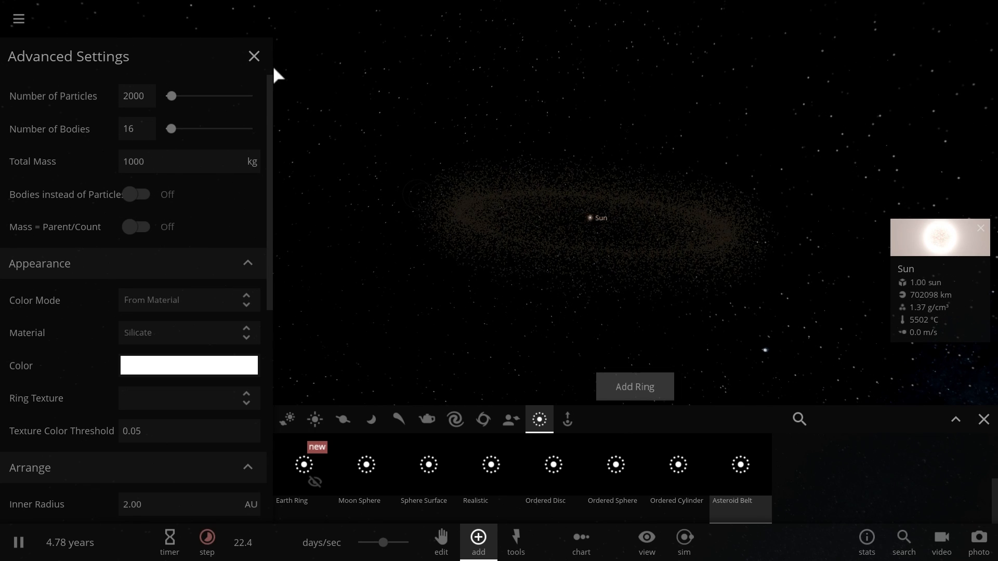
pyautogui.click(255, 57)
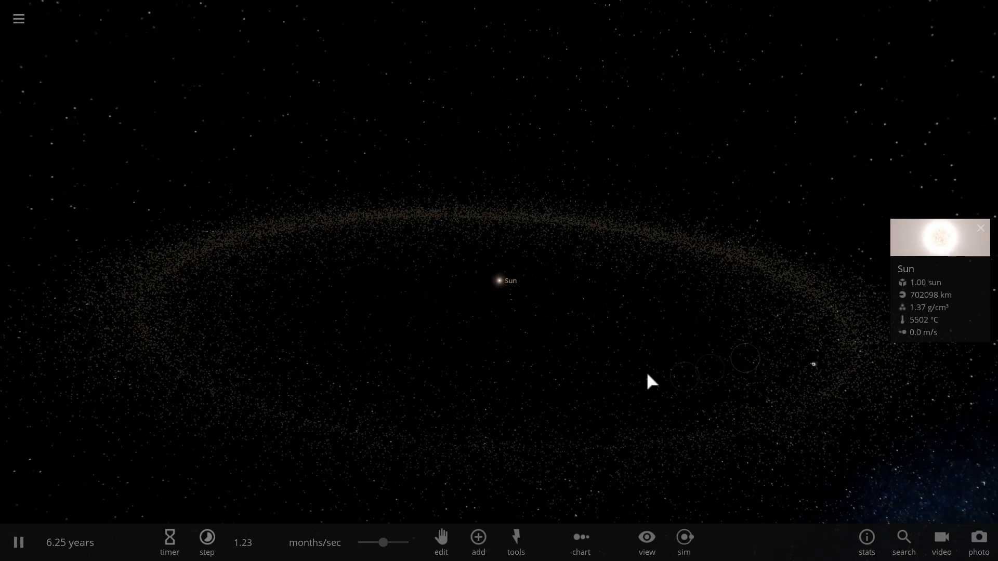
# Step: Browse the Planets catalog and add Jupiter orbiting the Sun
pyautogui.click(478, 542)
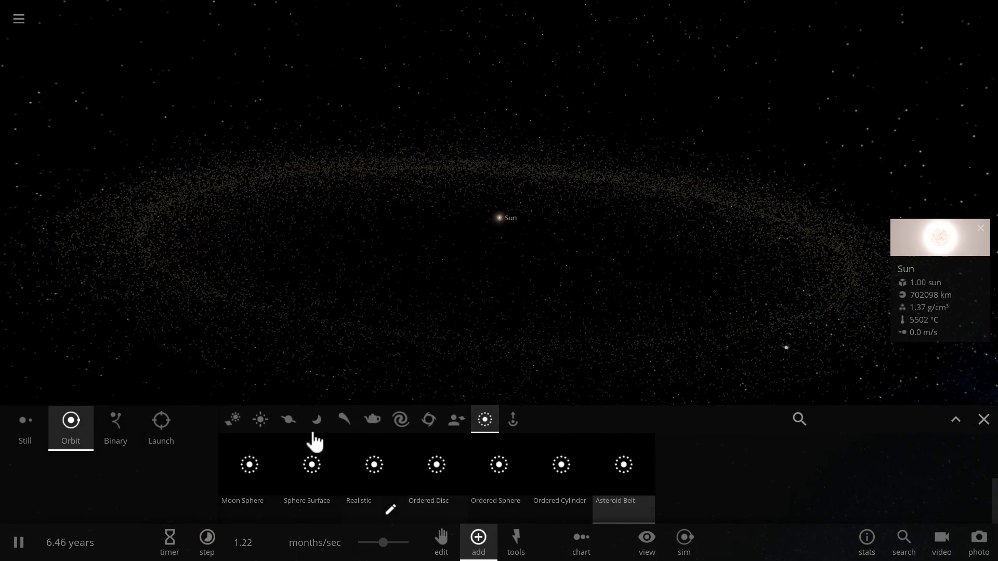
pyautogui.click(260, 420)
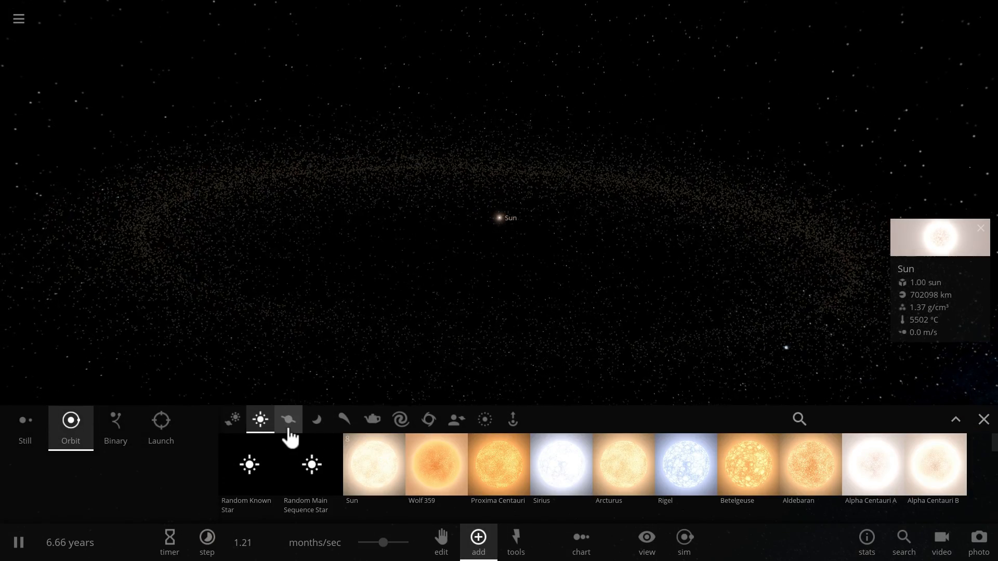
pyautogui.click(288, 419)
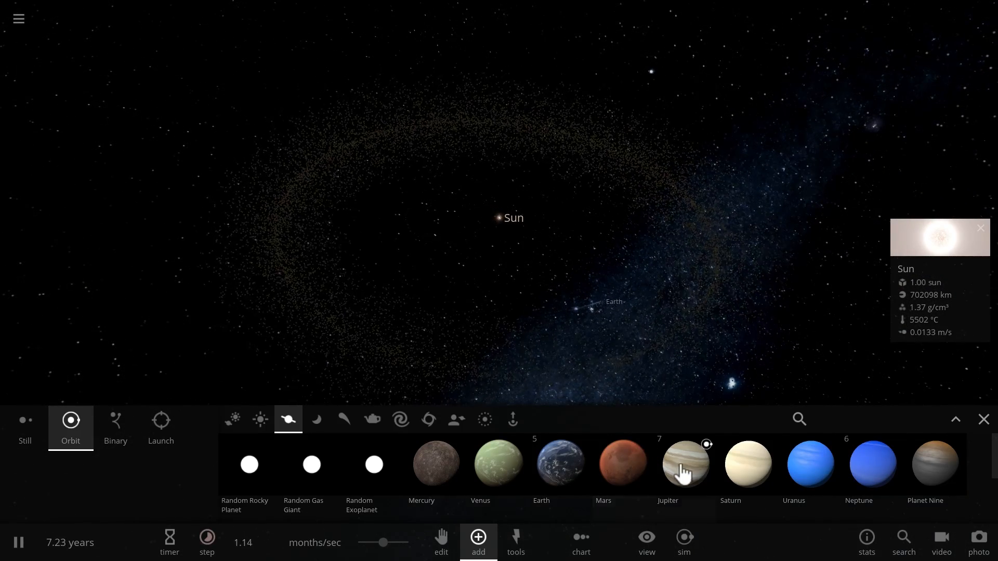
pyautogui.click(686, 465)
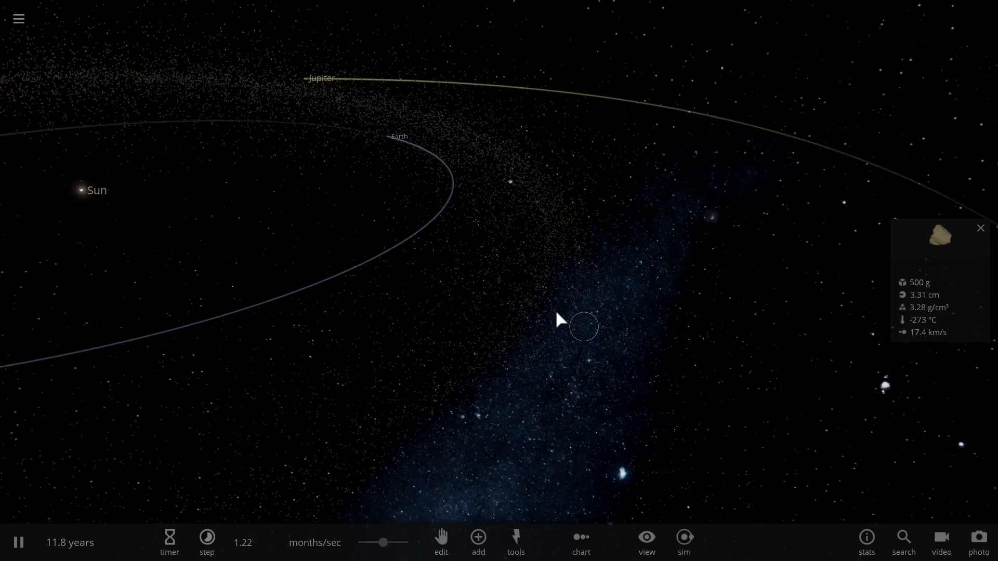
# Step: Rotate the view and lower the time rate to about 15.8 days per second
pyautogui.moveTo(583, 324); pyautogui.dragTo(465, 293)
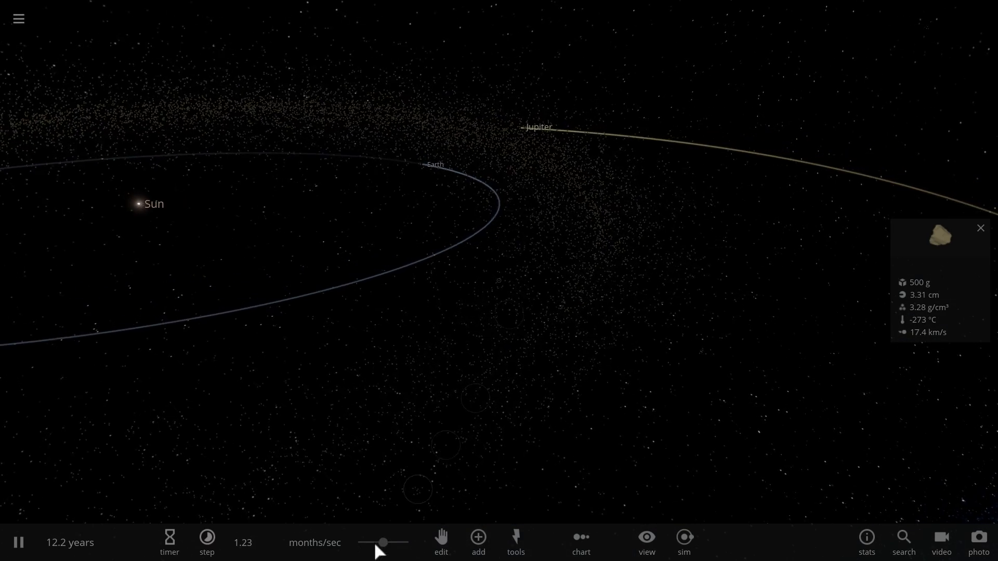
pyautogui.click(207, 542)
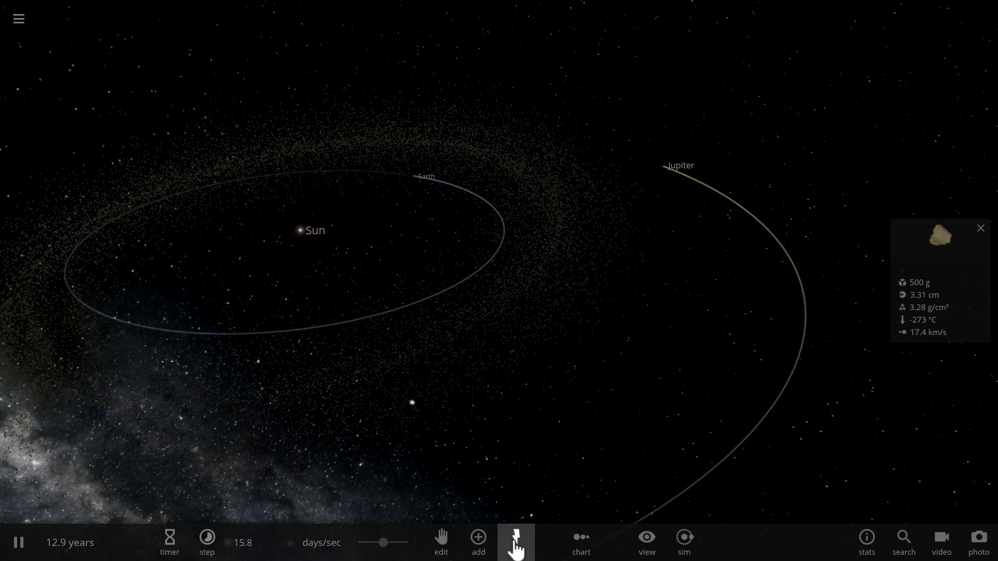
# Step: Explode the selected asteroid with Tools and close the Add catalogue
pyautogui.click(516, 541)
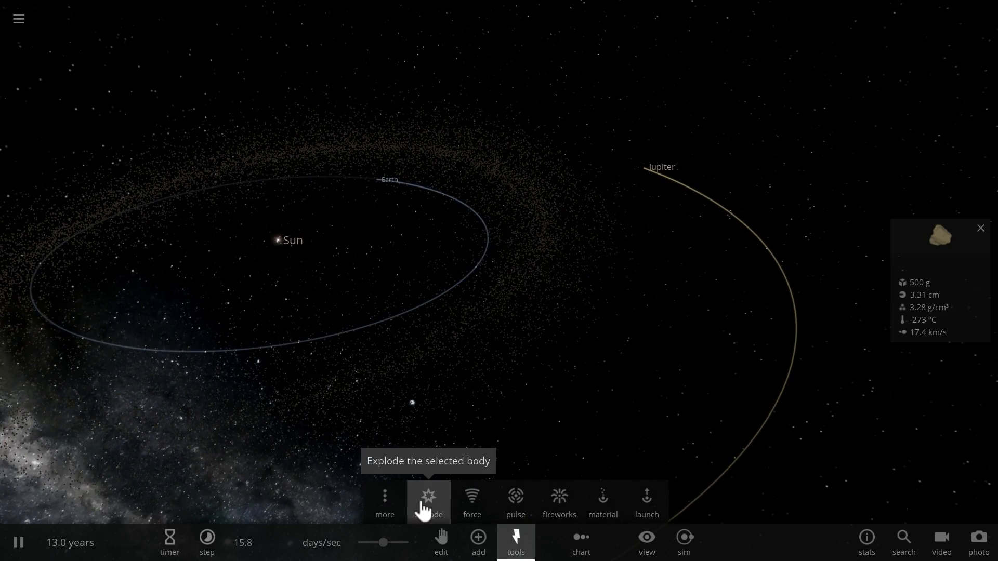
pyautogui.click(385, 502)
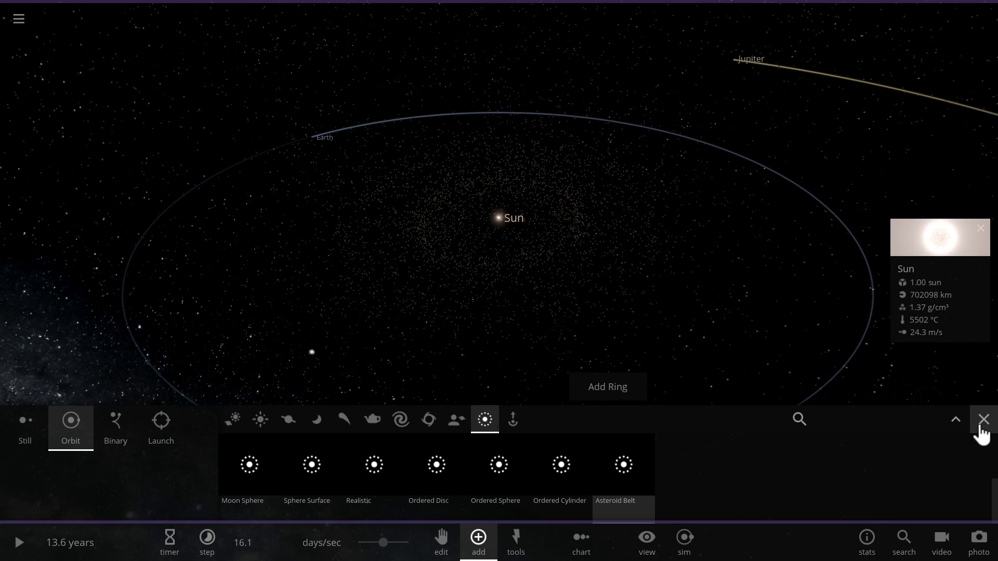
pyautogui.click(984, 420)
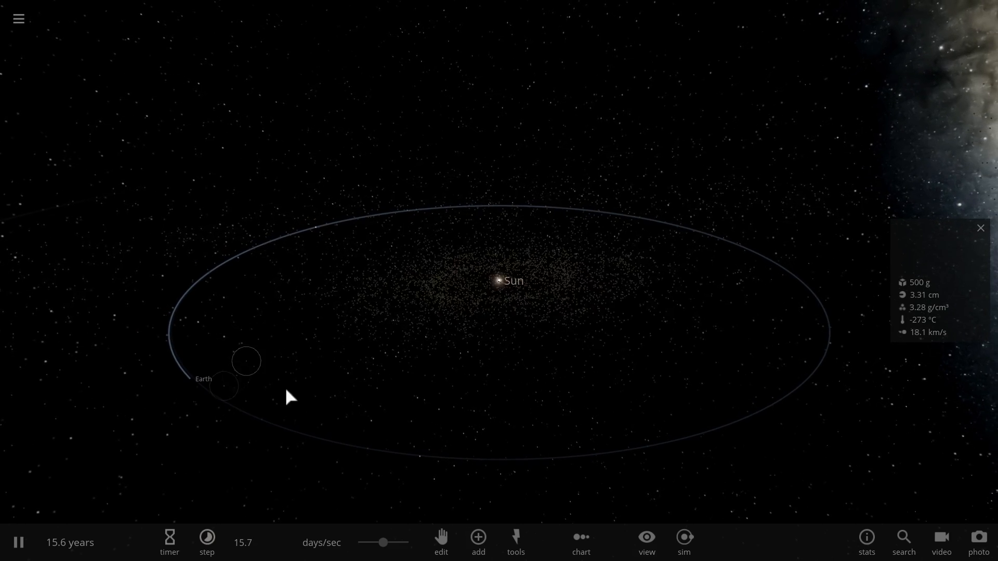
# Step: Open the Add catalogue of ring and swarm presets from the bottom toolbar
pyautogui.click(477, 543)
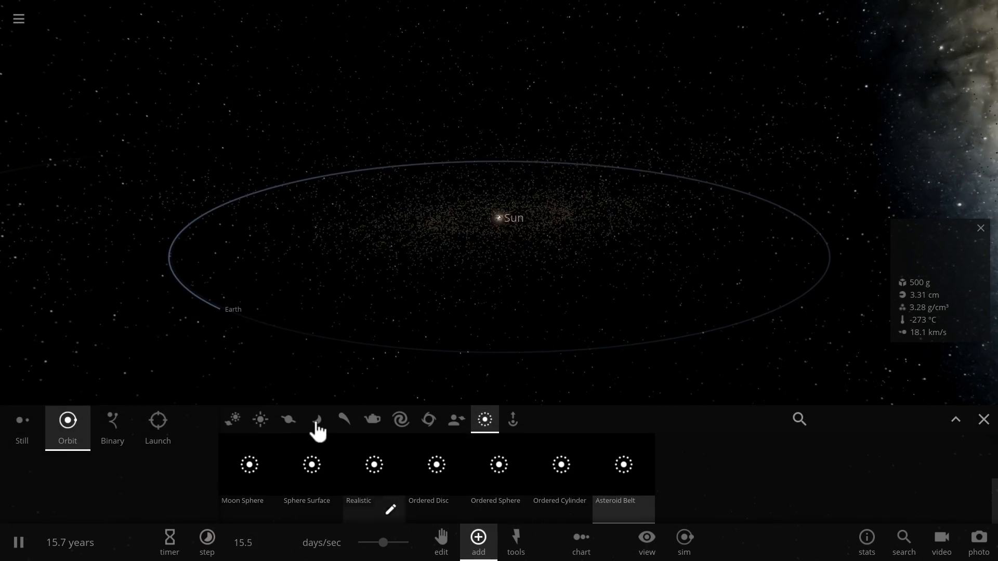
# Step: Add Earth from the planet list to orbit the Sun, then open the saved-simulation browser
pyautogui.click(287, 420)
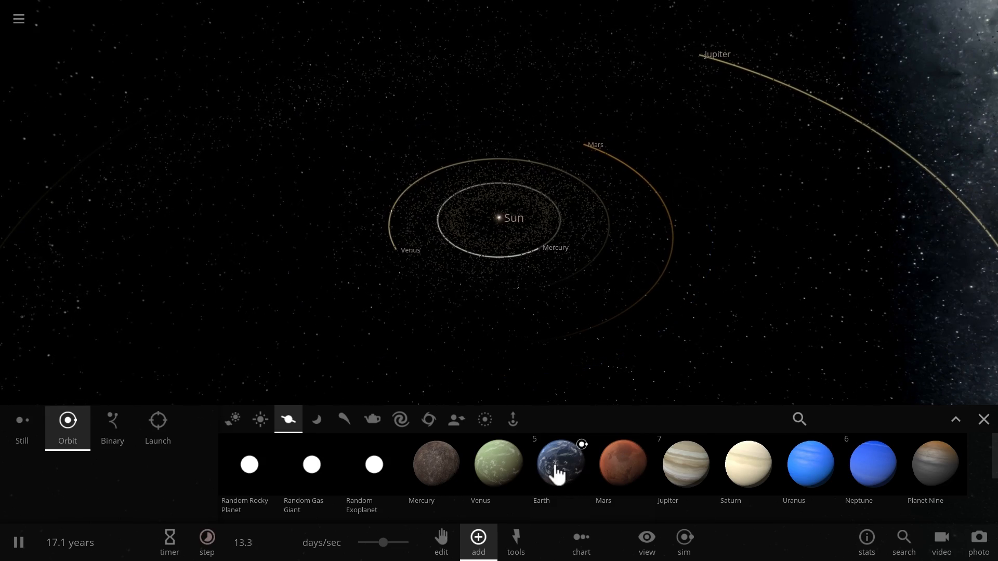
pyautogui.click(542, 465)
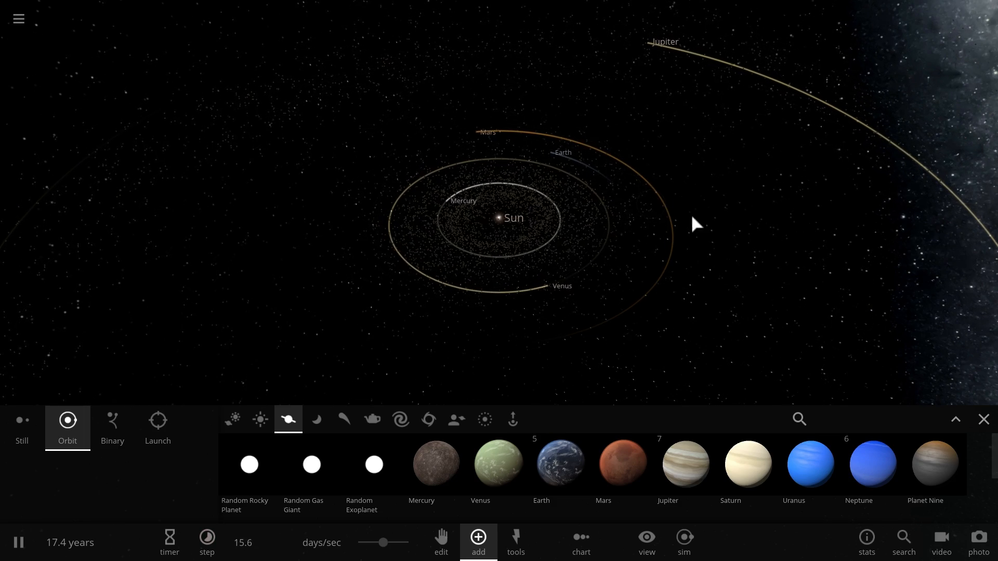
pyautogui.click(18, 18)
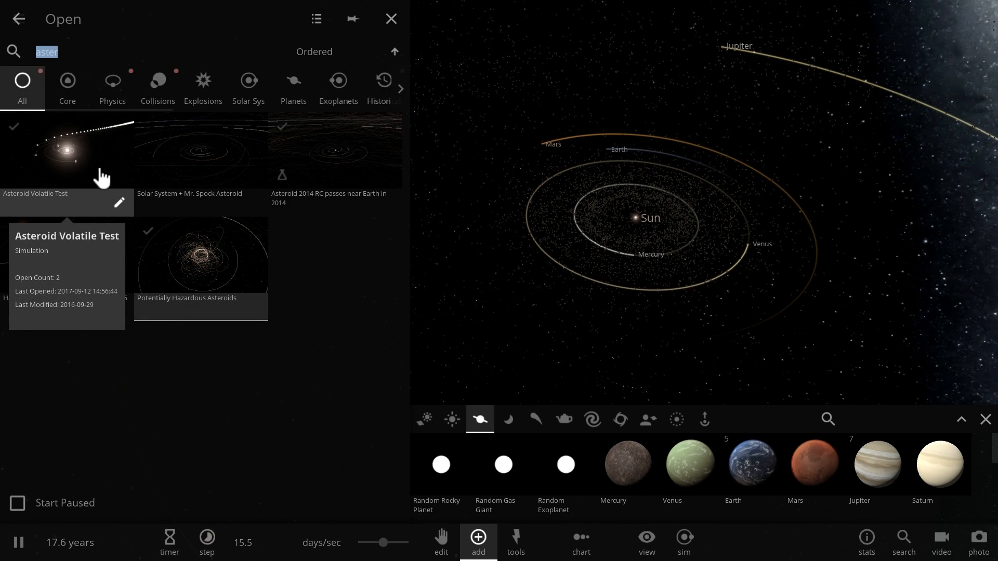
# Step: Load Potentially Hazardous Asteroids, select an asteroid, and swing the view across the field
pyautogui.click(390, 19)
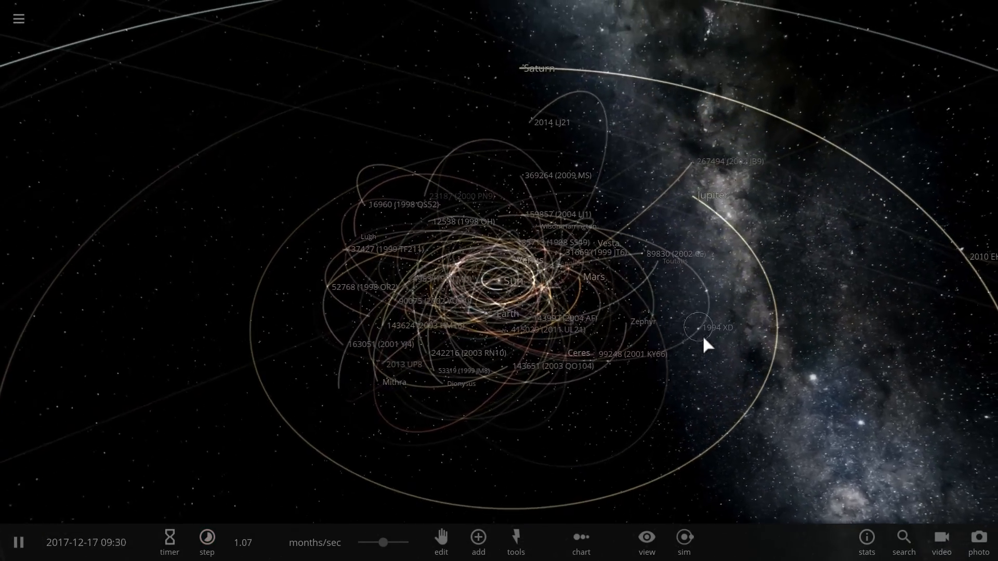
pyautogui.click(645, 542)
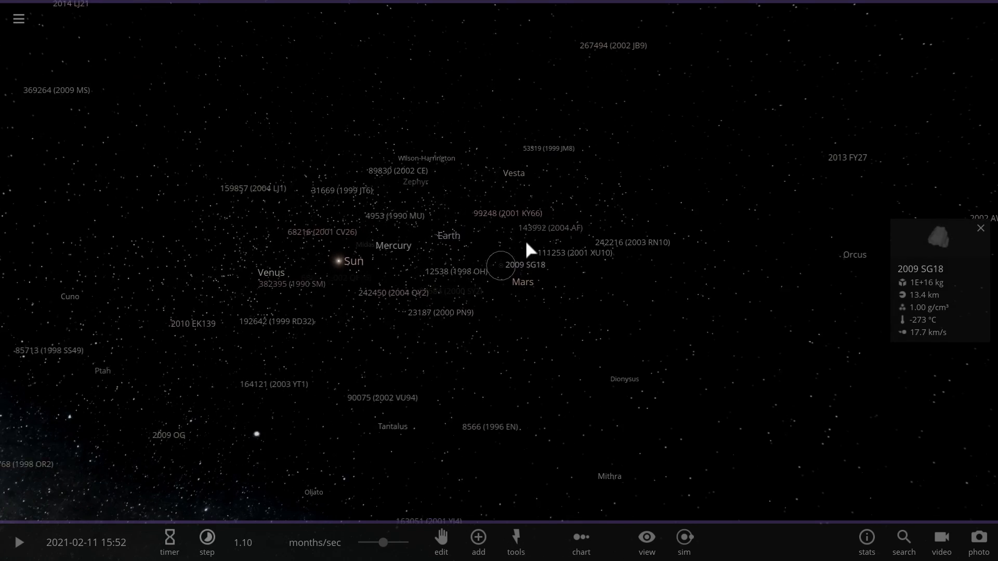
pyautogui.moveTo(528, 249); pyautogui.dragTo(522, 350)
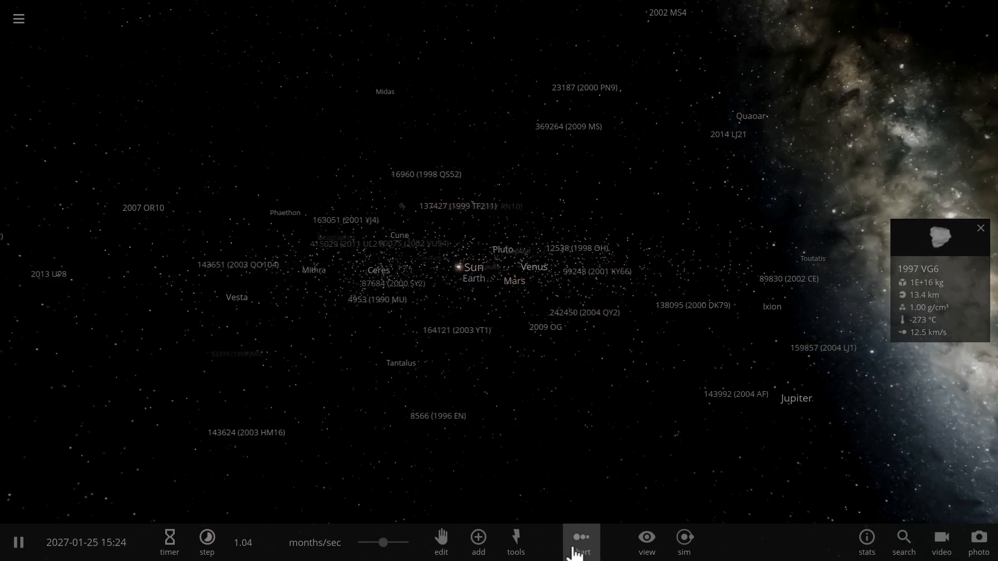
# Step: Toggle the Chart and View toolbar options to open the display settings
pyautogui.click(581, 542)
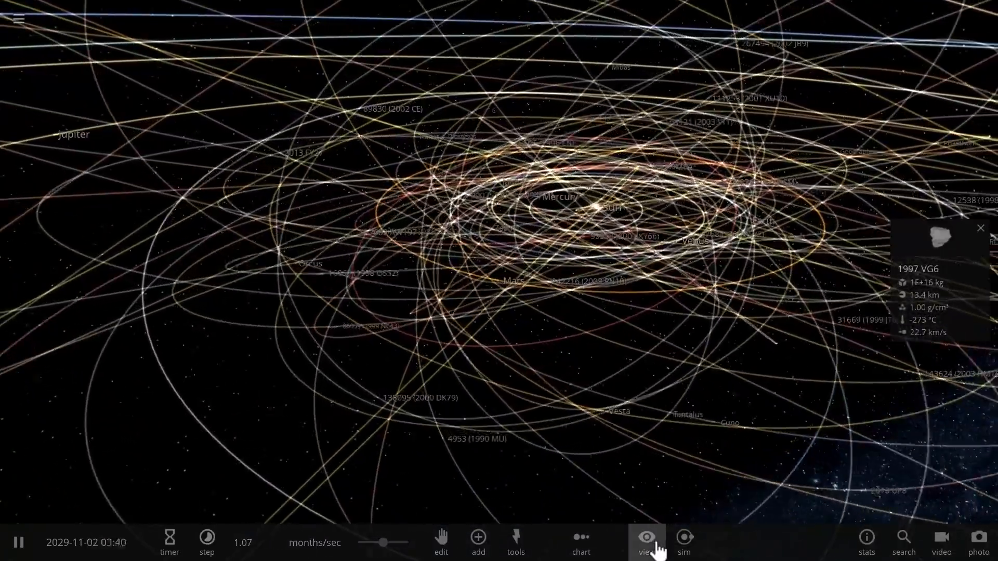
pyautogui.click(646, 541)
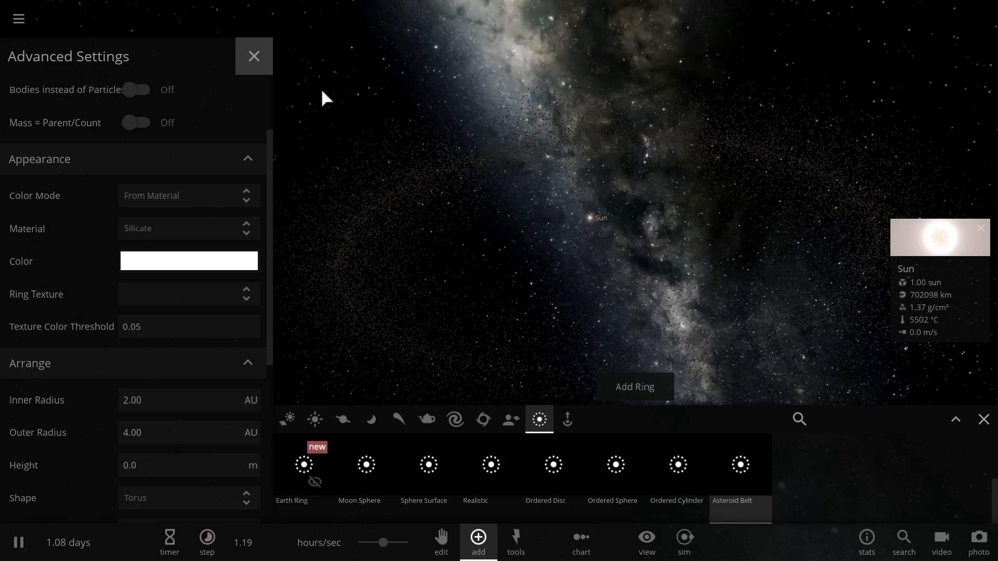
# Step: Add the configured 2–4 AU asteroid particle ring around the Sun
pyautogui.click(253, 56)
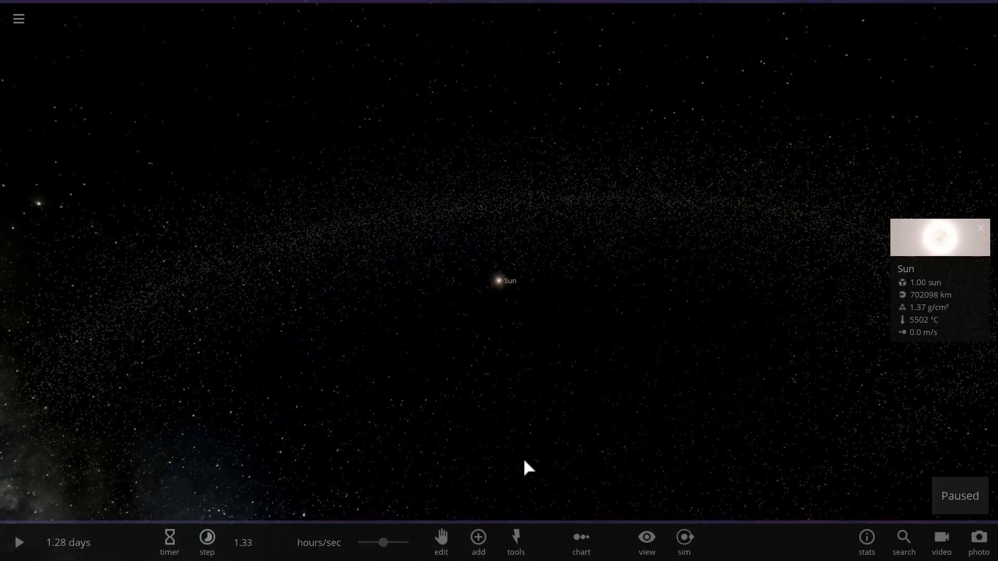
pyautogui.click(18, 542)
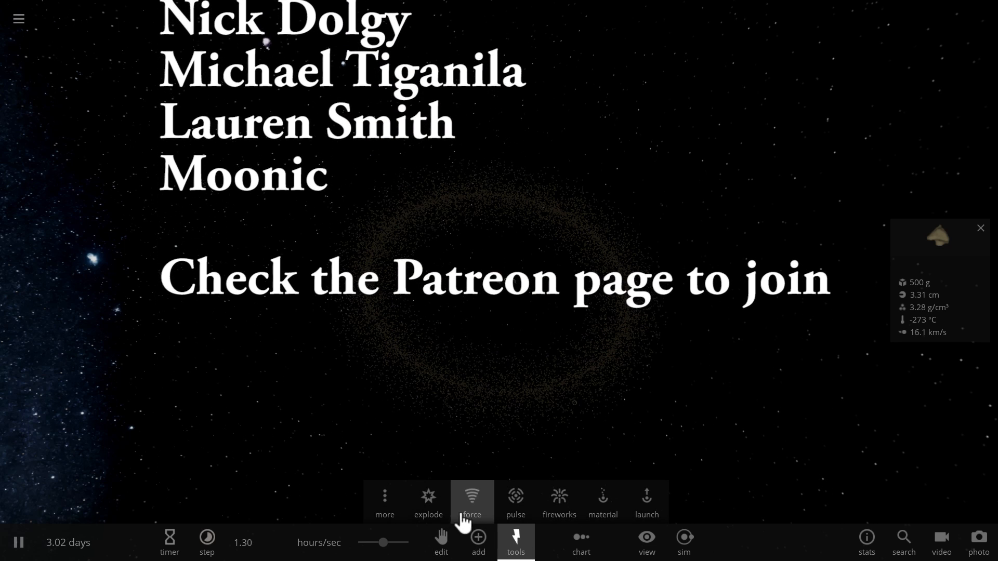
# Step: Select the Explode tool with automatic energy enabled
pyautogui.click(428, 503)
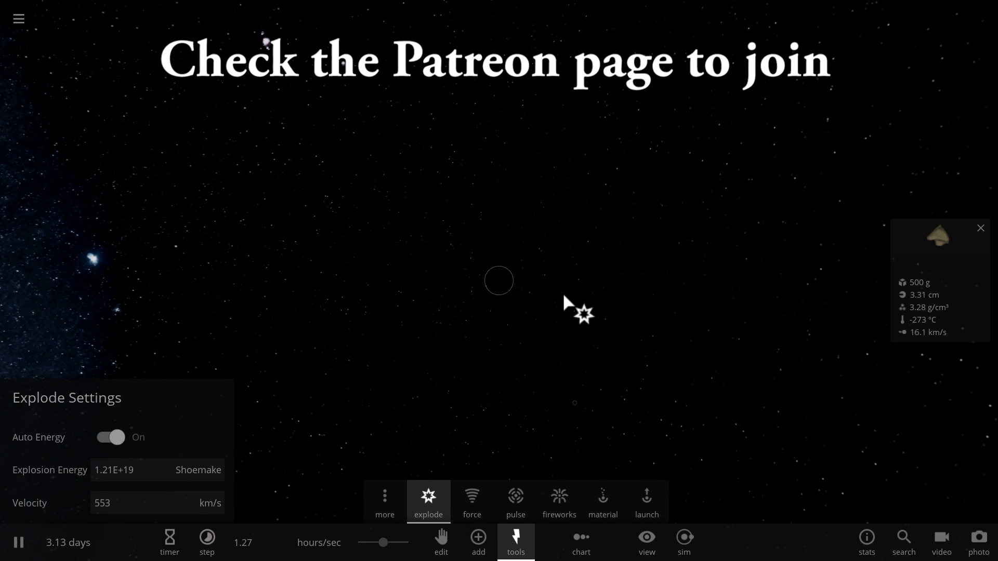